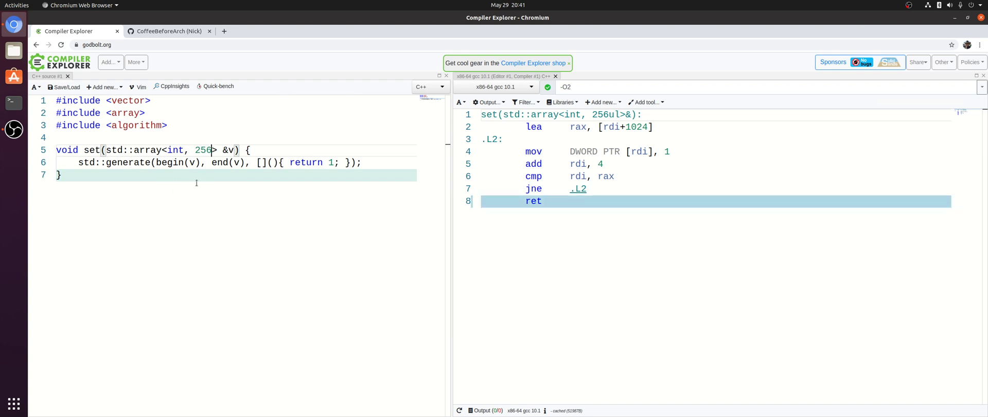
mouse_move(199, 219)
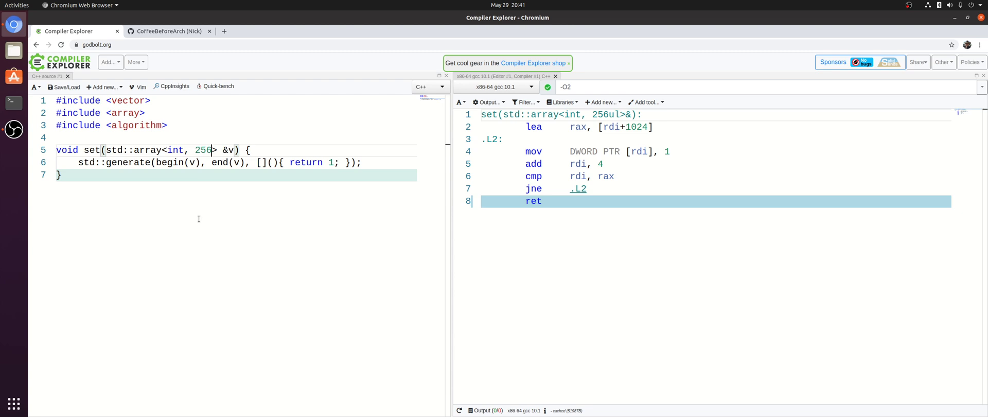
mouse_move(198, 206)
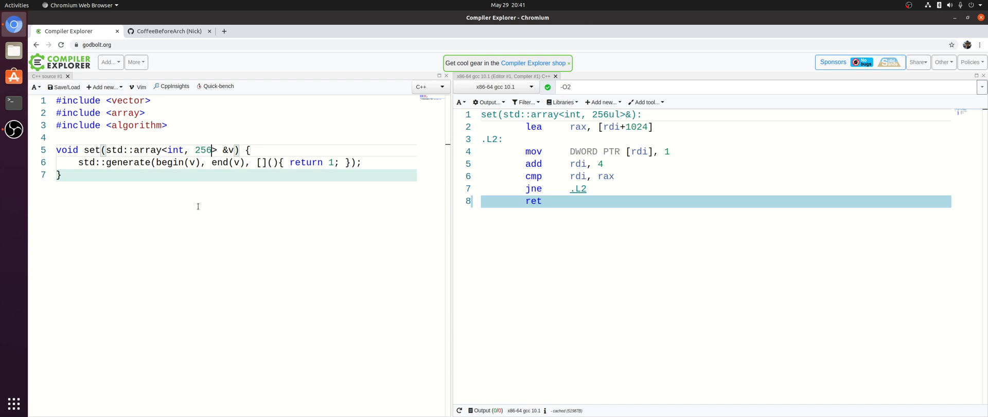
mouse_move(247, 210)
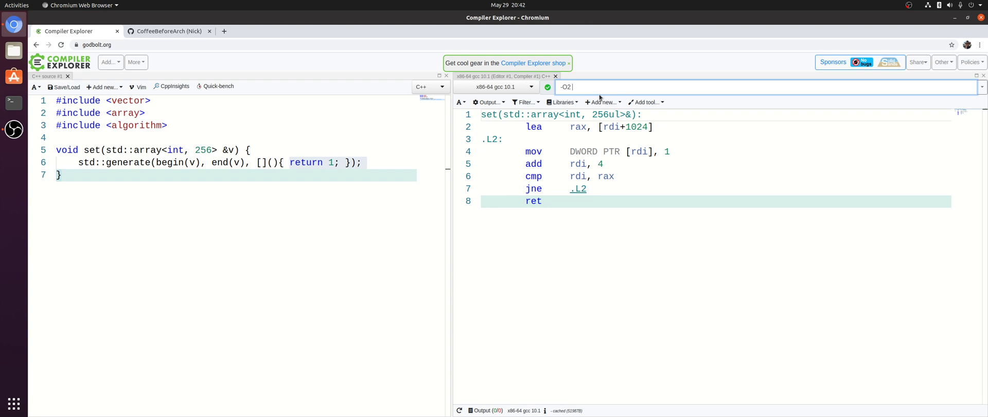
mouse_move(599, 143)
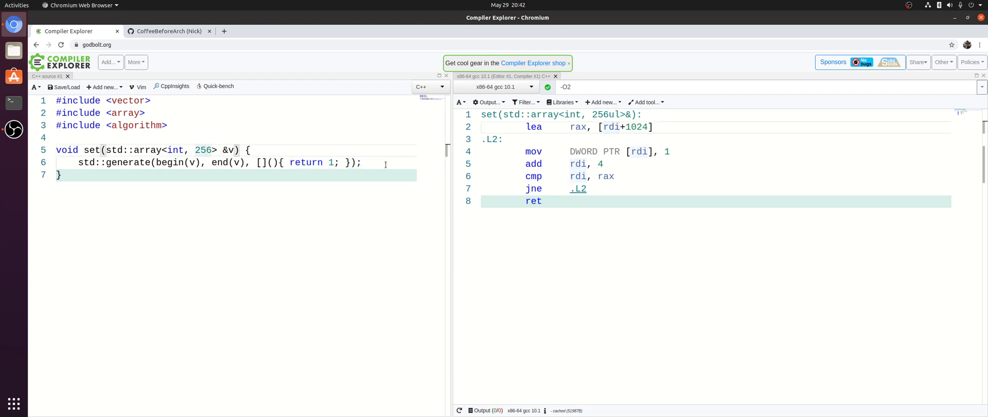
mouse_move(535, 151)
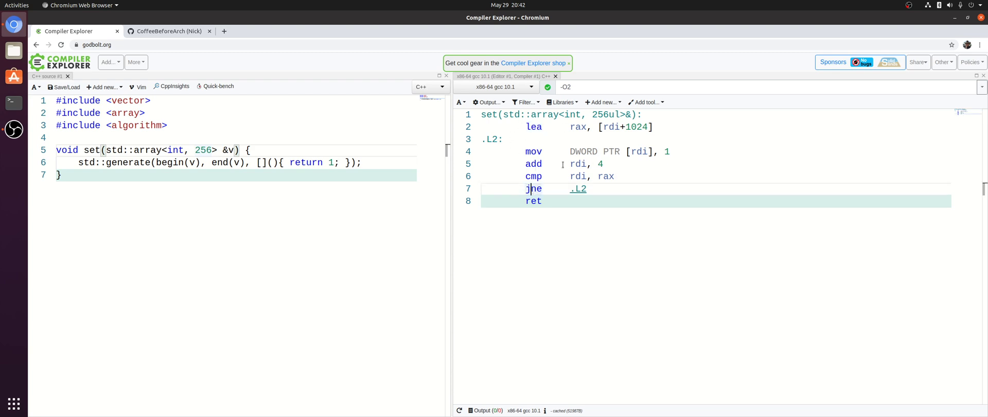
- Append -ftree-vectorize to the -O2 compiler options and inspect the vectorized fill loop
left_click(646, 86)
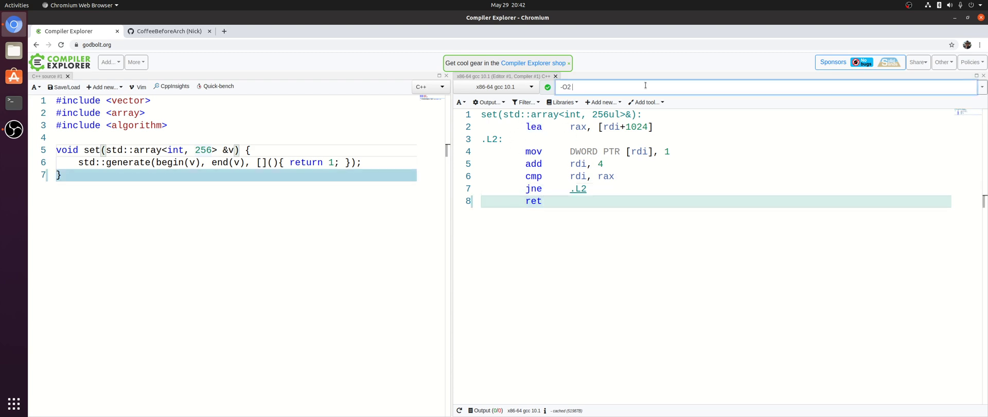
type("-ftree-")
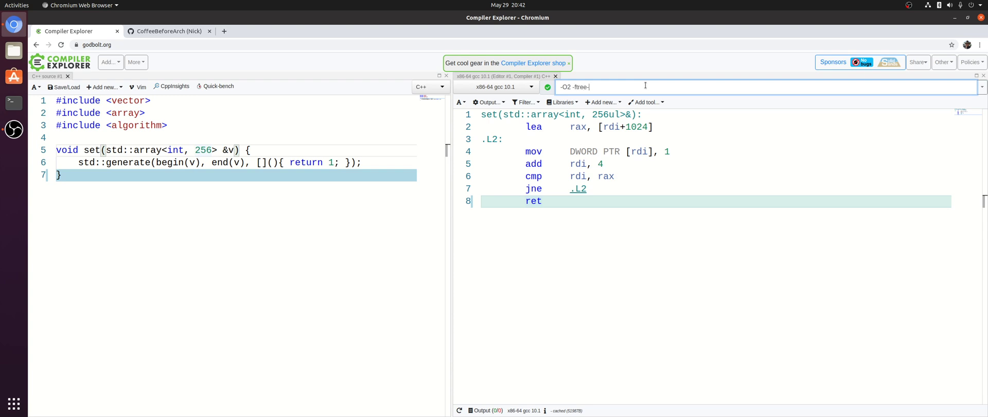
type("vectorize")
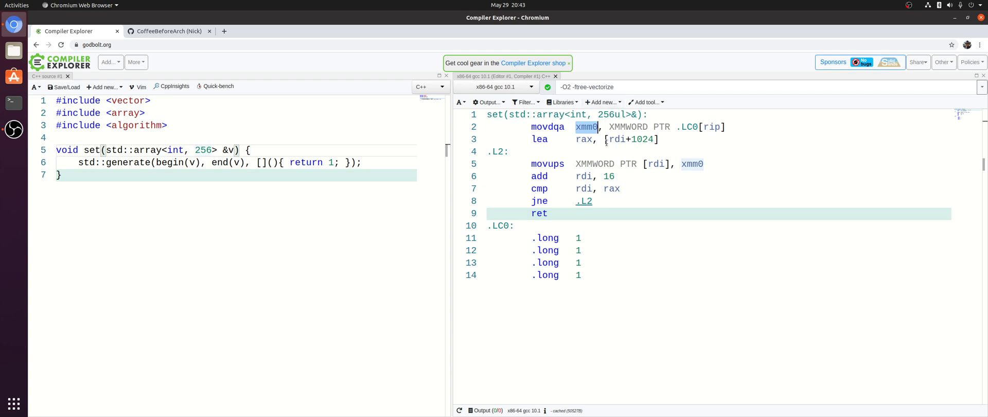
mouse_move(633, 181)
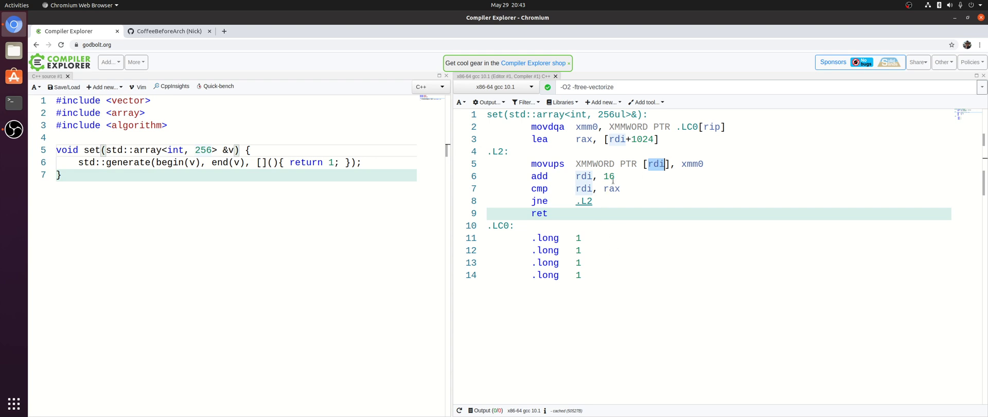
left_click(609, 176)
type("7")
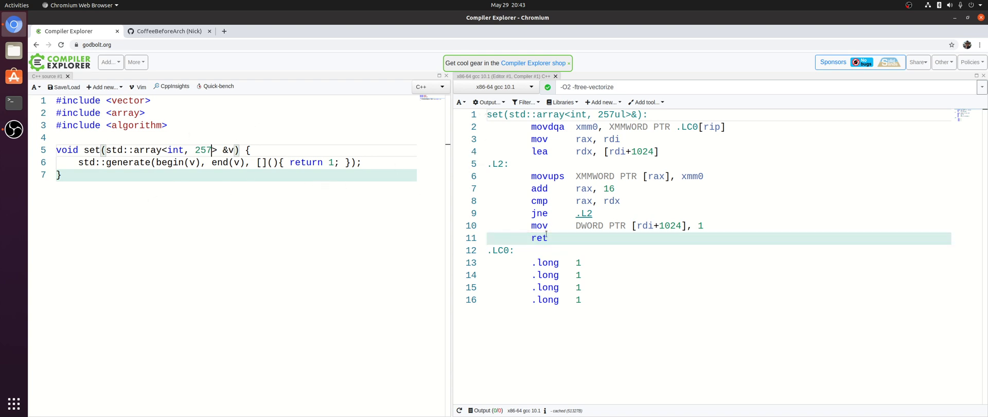
- Highlight the rax register uses and the single leftover scalar store after the vectorized loop
left_click(618, 176)
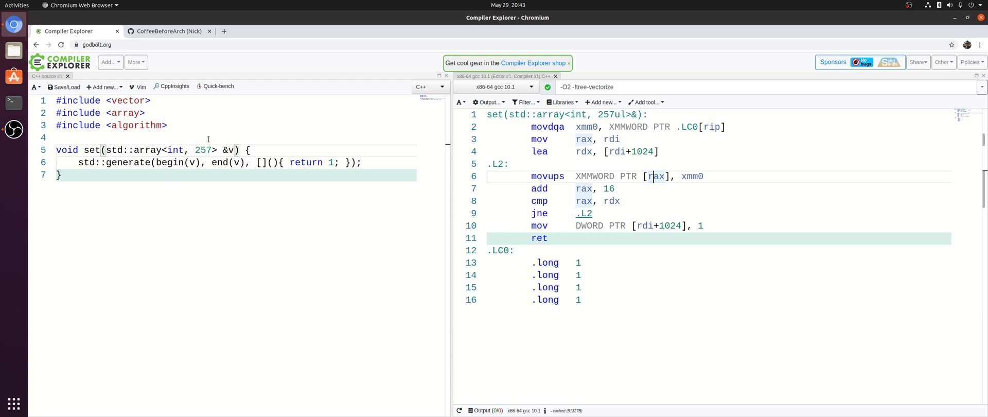
double_click(588, 225)
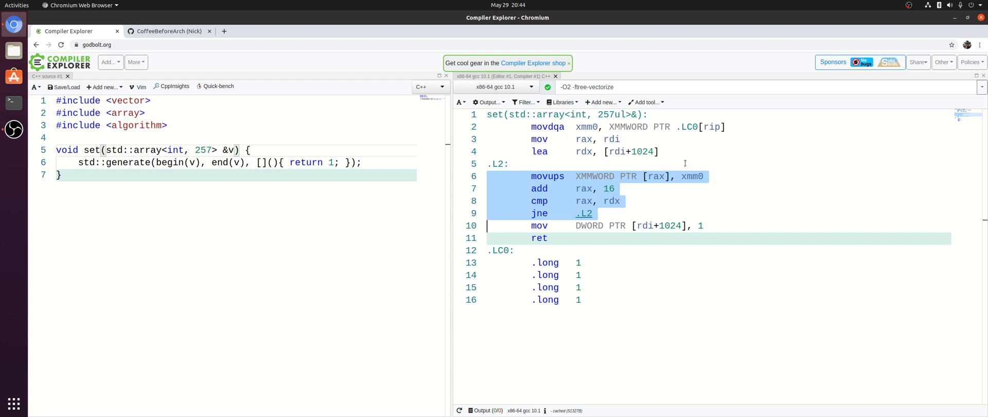
mouse_move(631, 251)
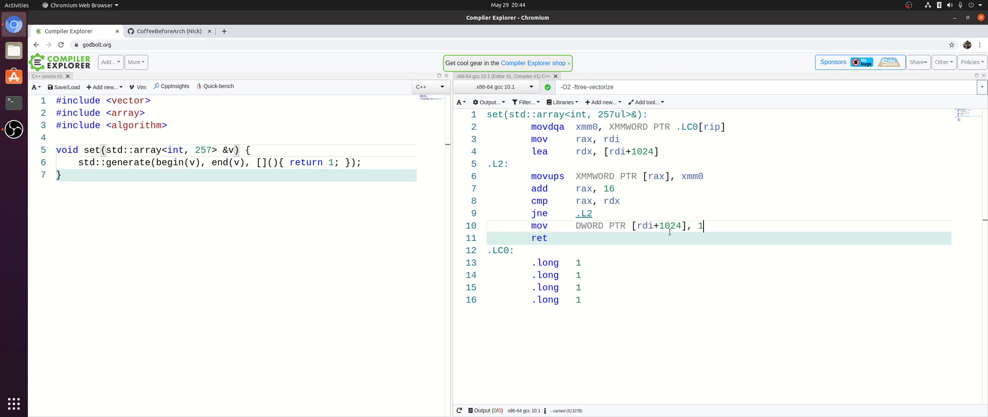
double_click(659, 226)
type("9")
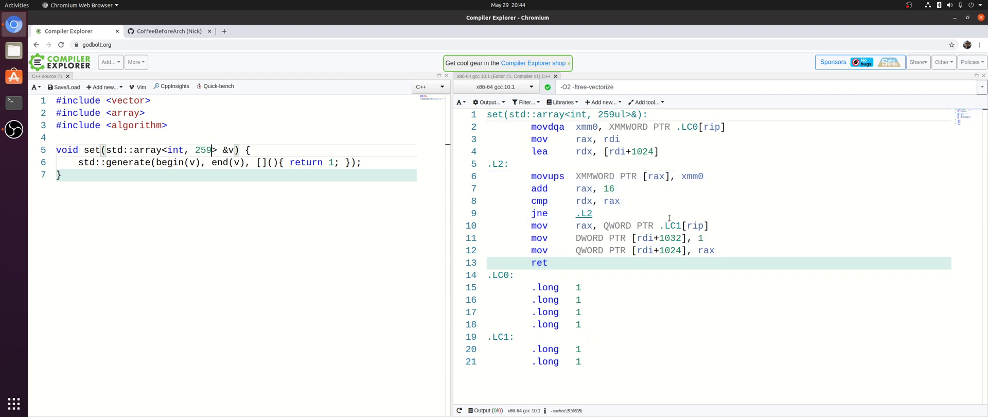
mouse_move(788, 218)
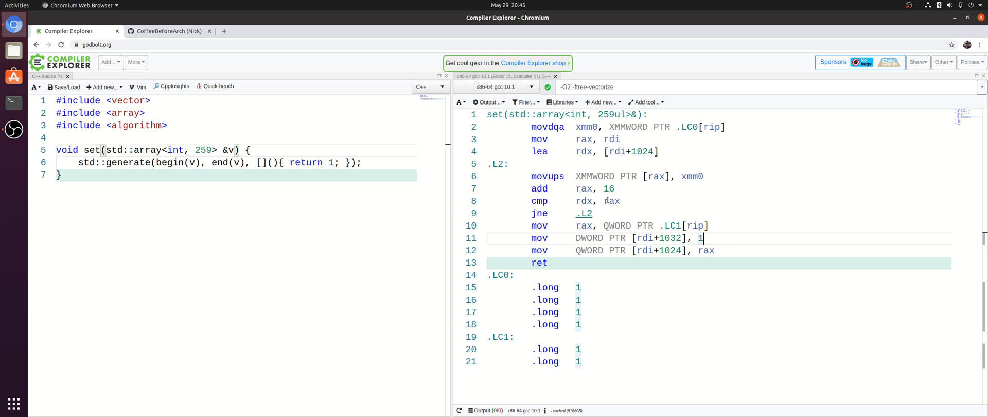
- Highlight every rax use in the 259-int assembly with its three leftover stores
double_click(594, 176)
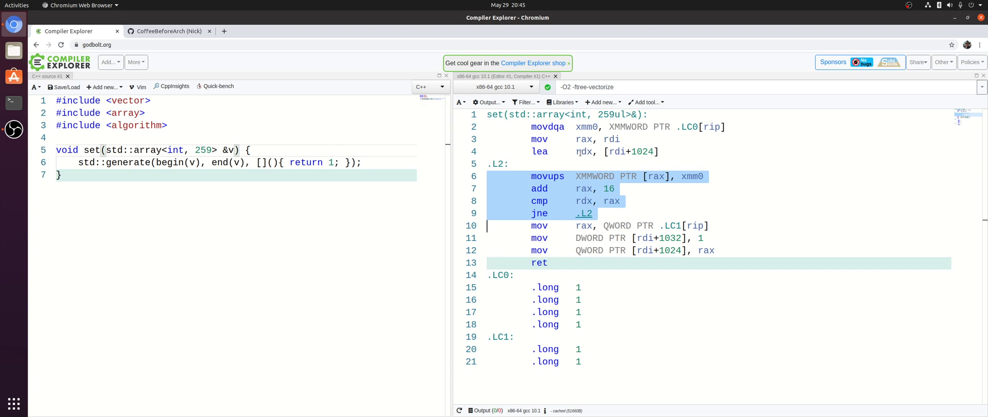
mouse_move(690, 131)
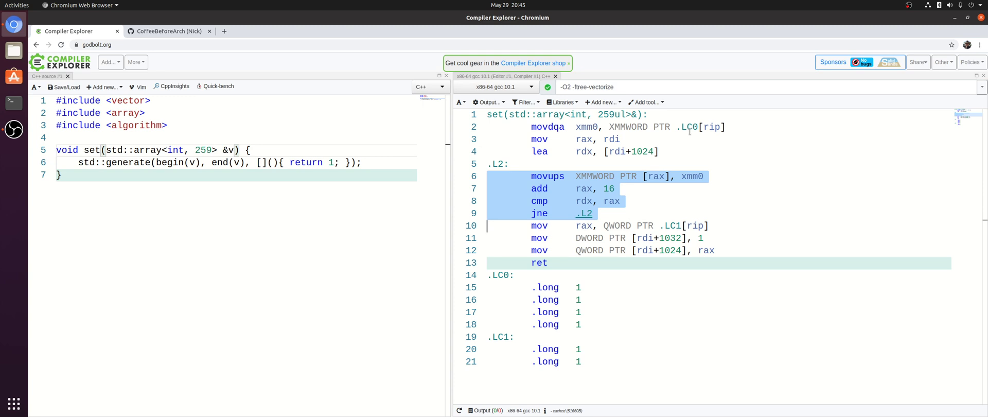
mouse_move(657, 143)
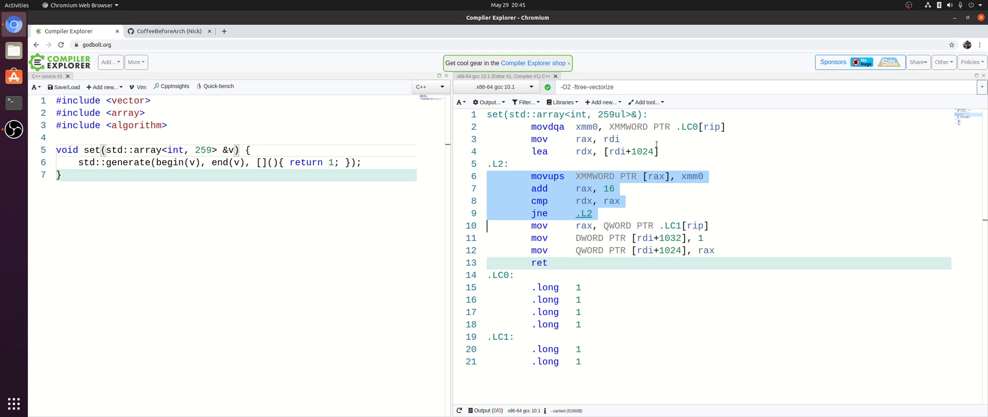
mouse_move(666, 139)
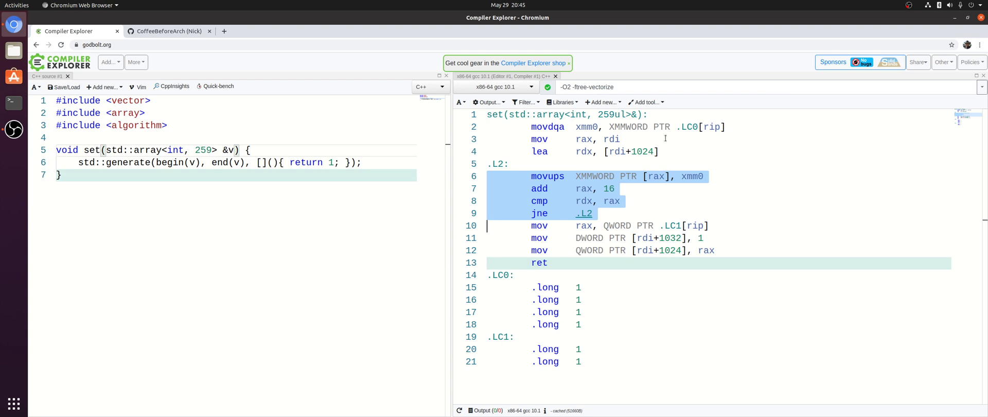
mouse_move(384, 118)
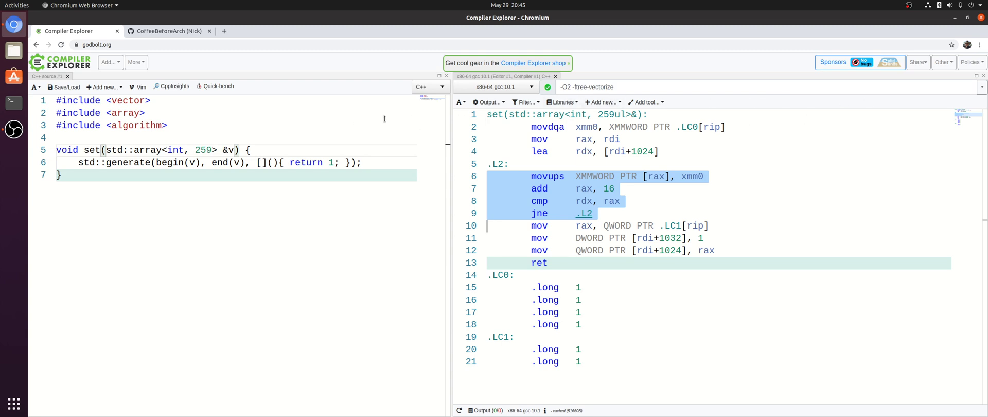
mouse_move(375, 113)
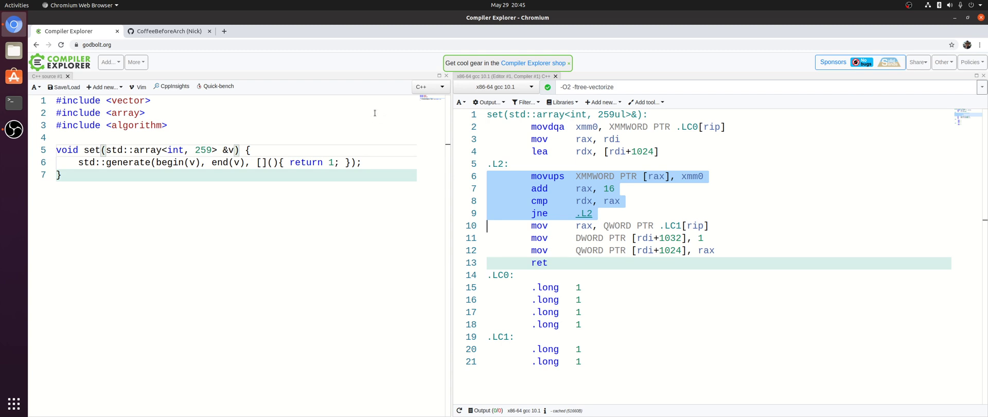
mouse_move(344, 139)
type("vecto")
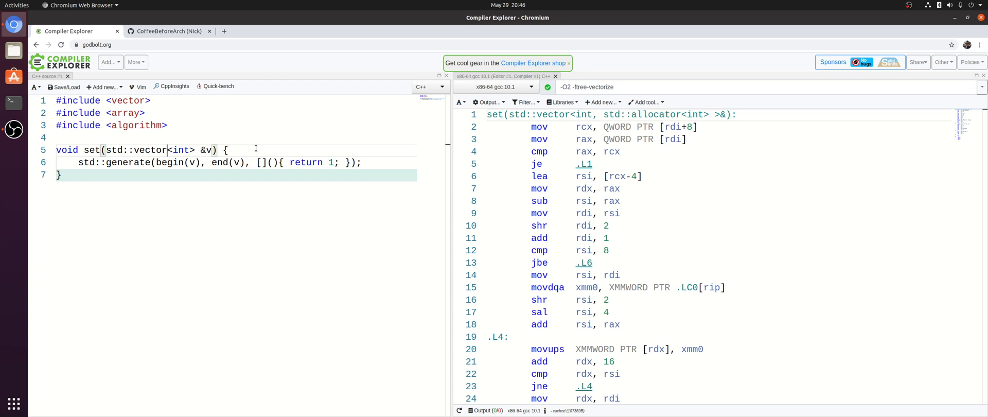
mouse_move(568, 176)
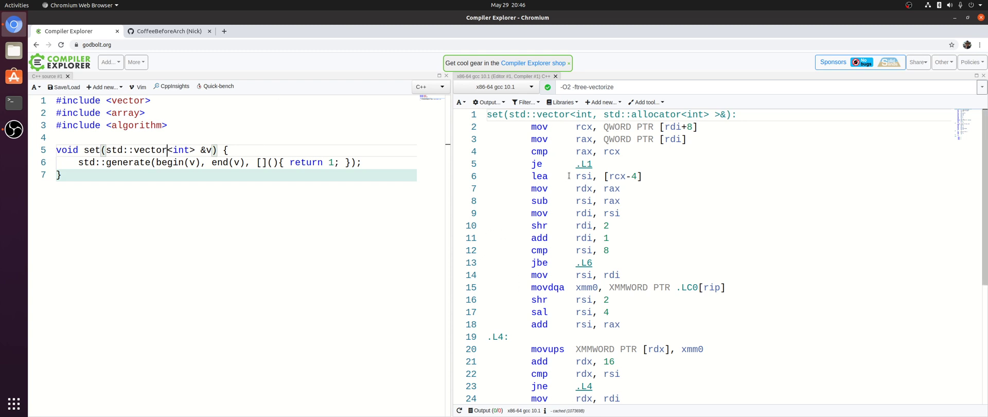
mouse_move(604, 151)
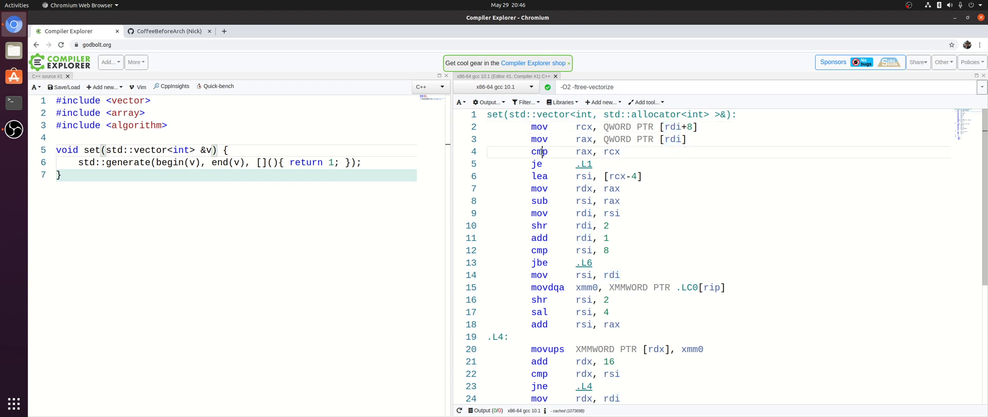
double_click(539, 152)
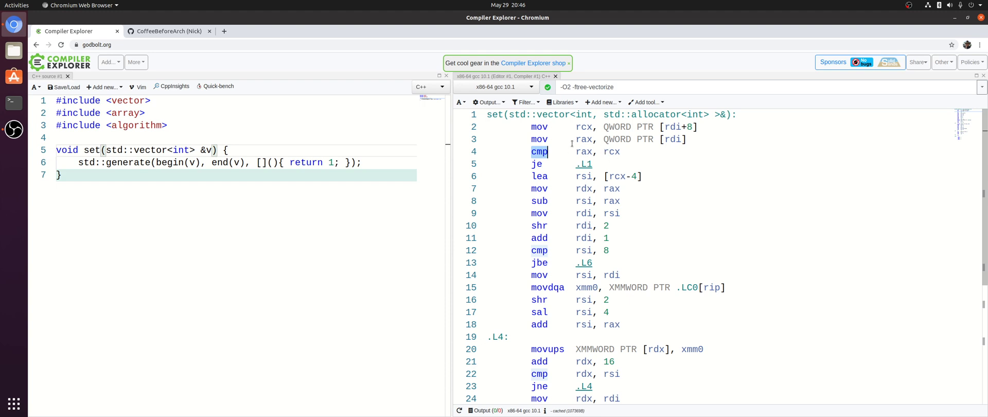
mouse_move(762, 161)
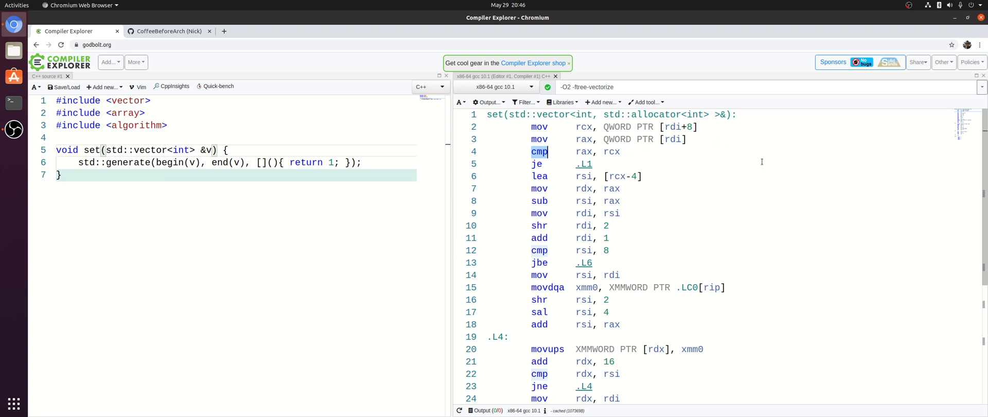
mouse_move(577, 168)
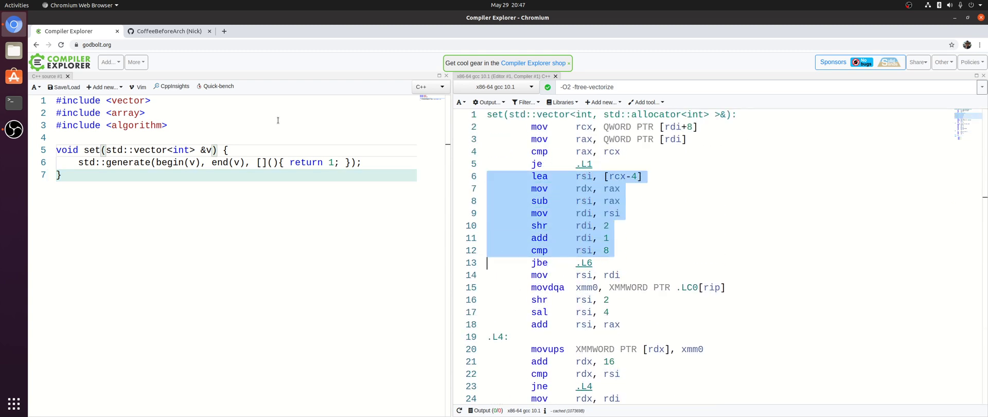
mouse_move(508, 177)
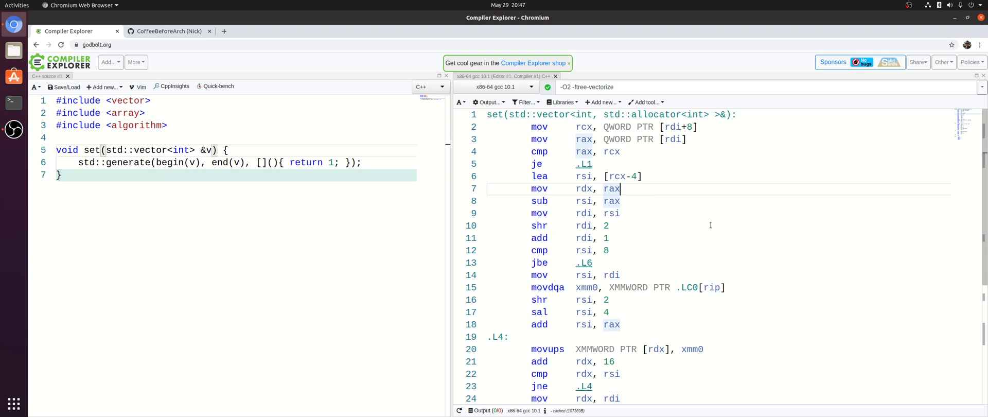
mouse_move(712, 212)
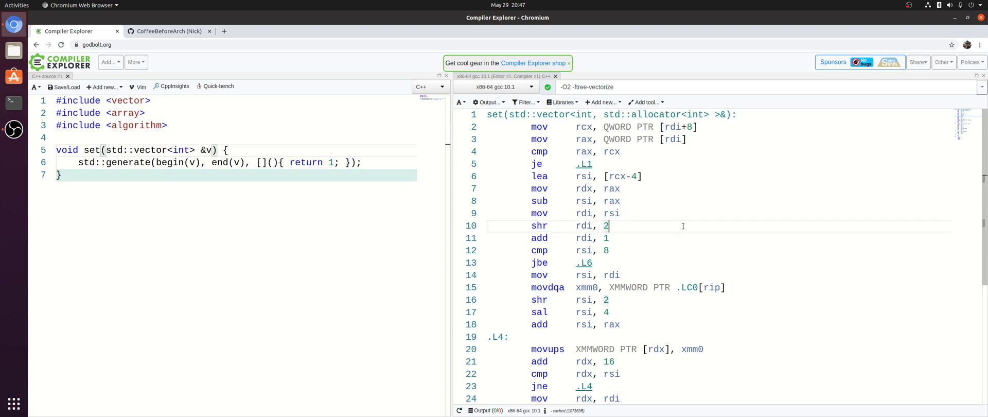
mouse_move(476, 184)
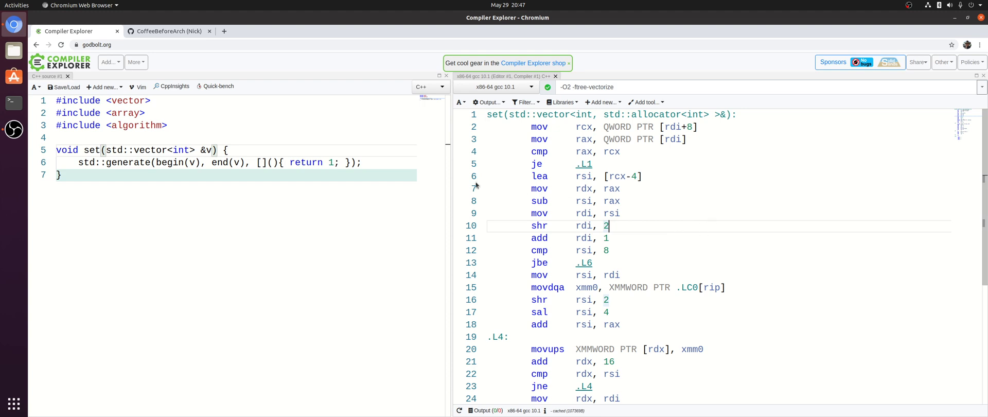
scroll("down", 3)
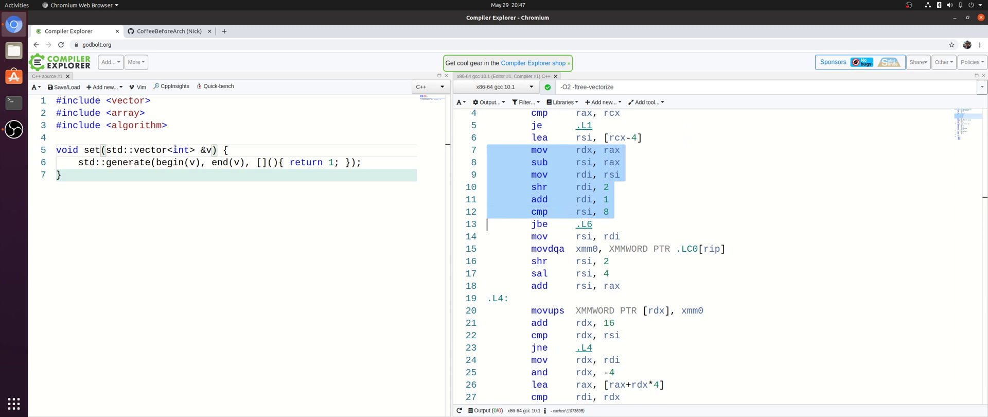
scroll("down", 3)
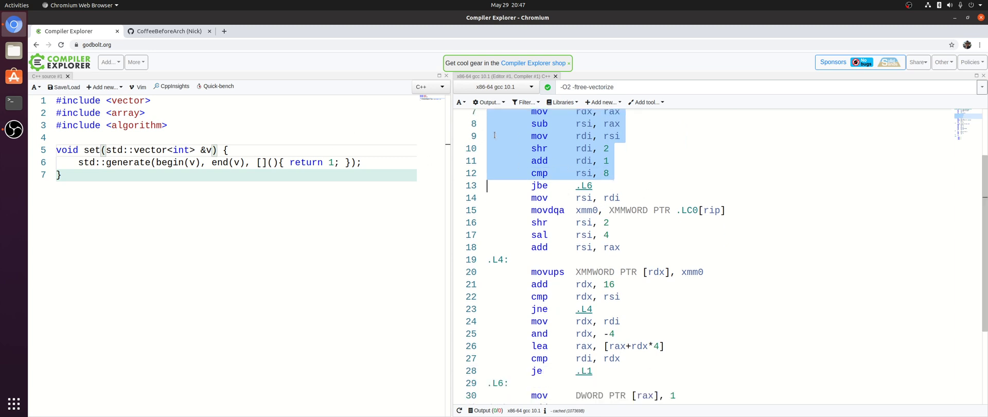
left_click(554, 148)
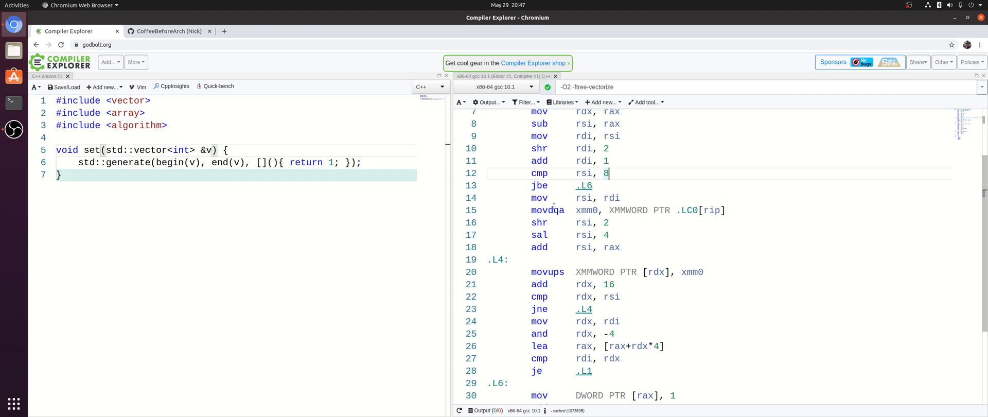
mouse_move(632, 130)
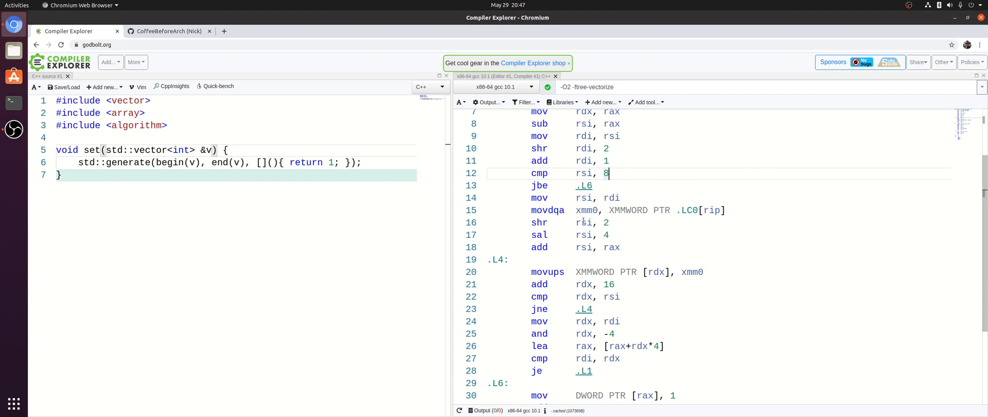
scroll("down", 3)
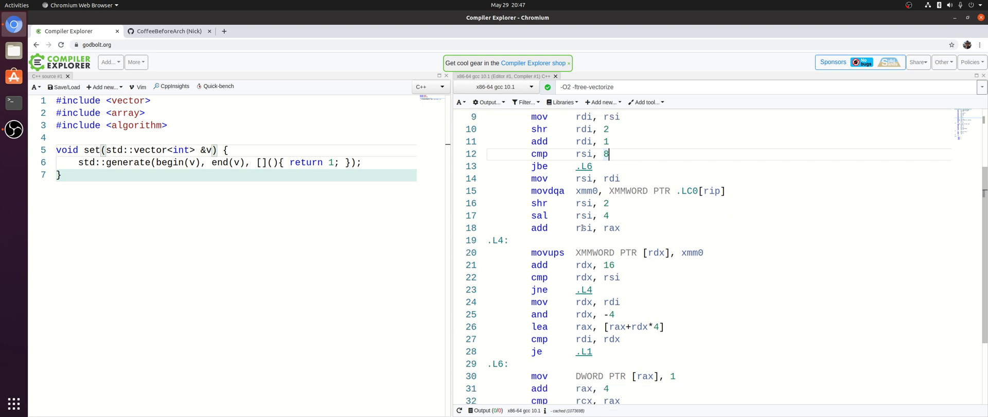
scroll("down", 3)
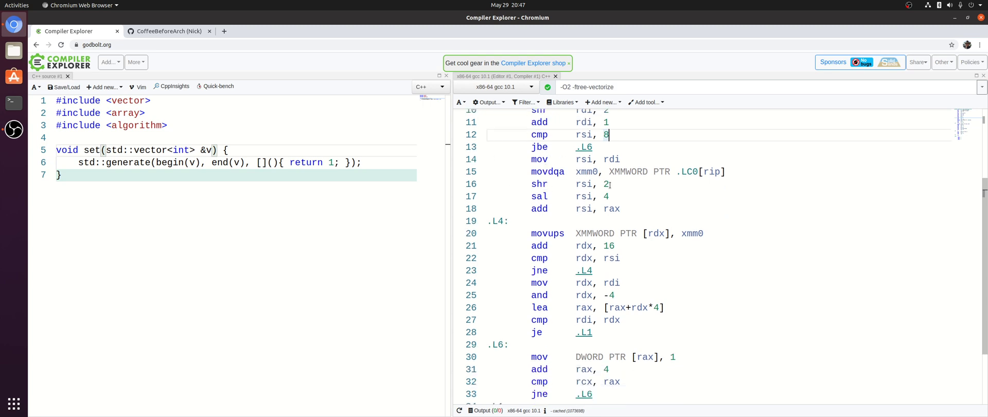
left_click(540, 147)
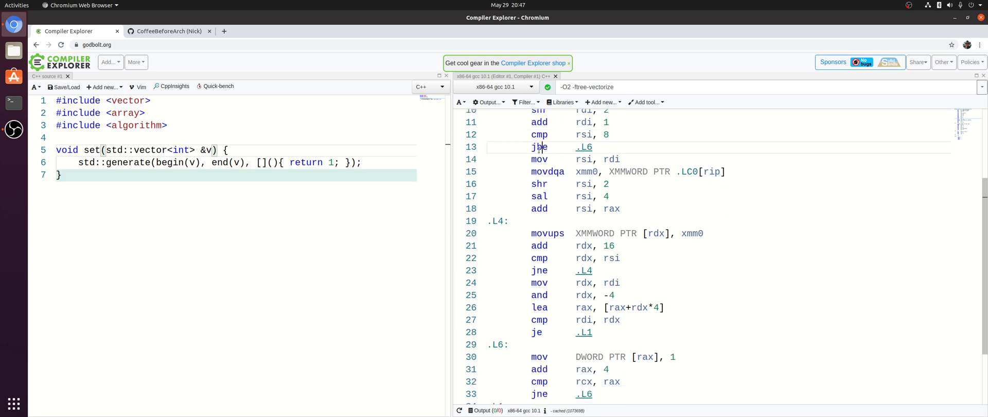
mouse_move(539, 147)
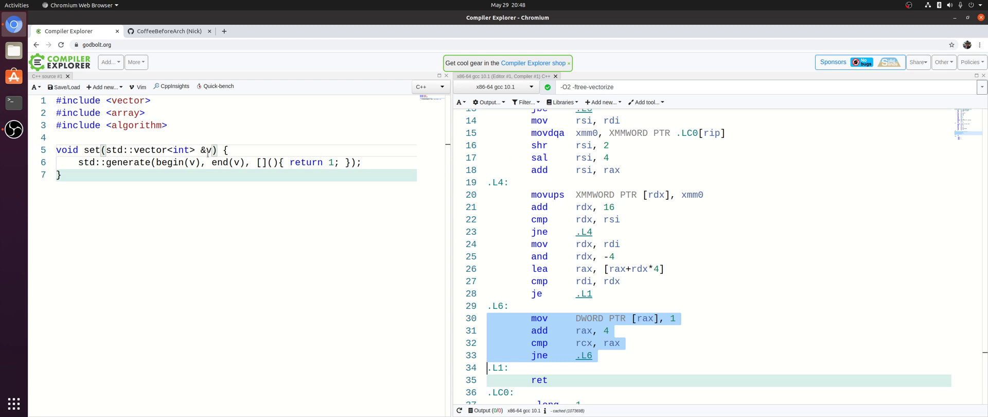
scroll("down", 3)
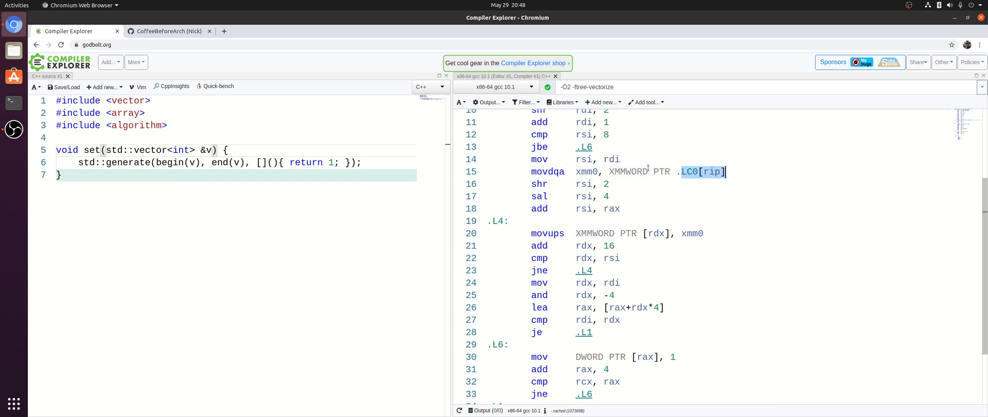
left_click(586, 170)
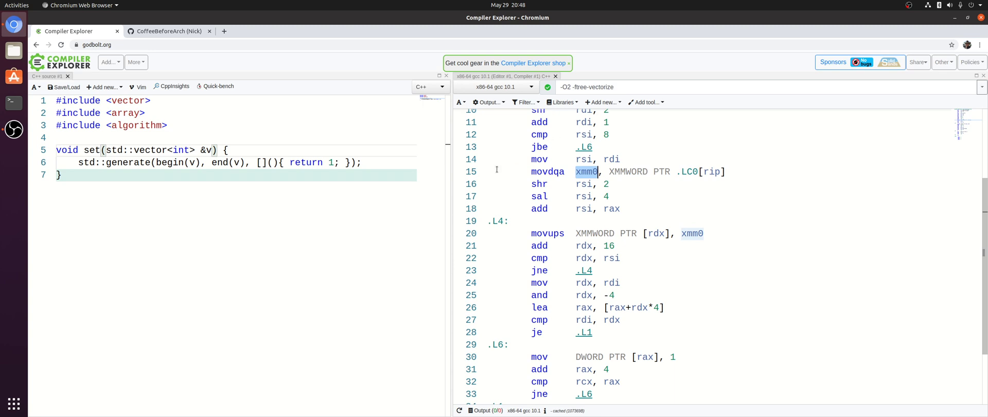
scroll("down", 3)
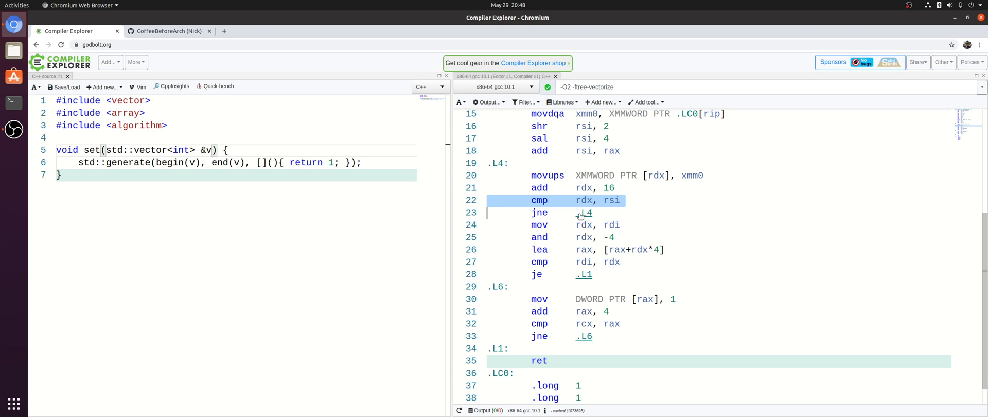
mouse_move(556, 186)
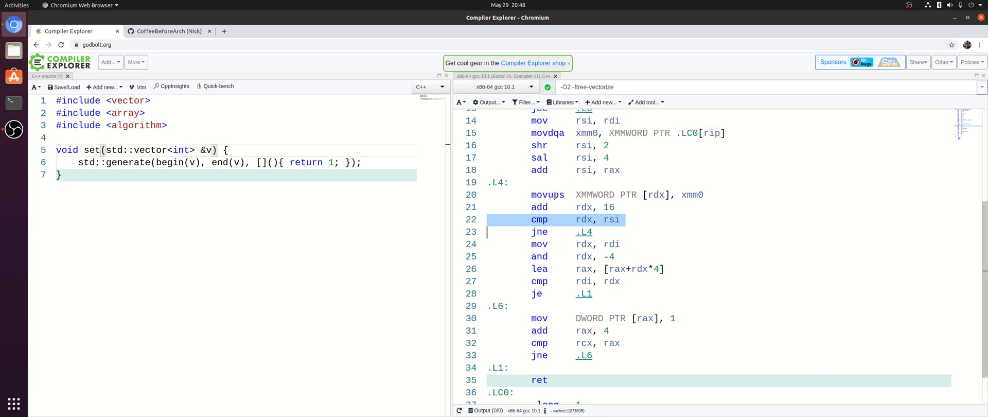
scroll("down", 3)
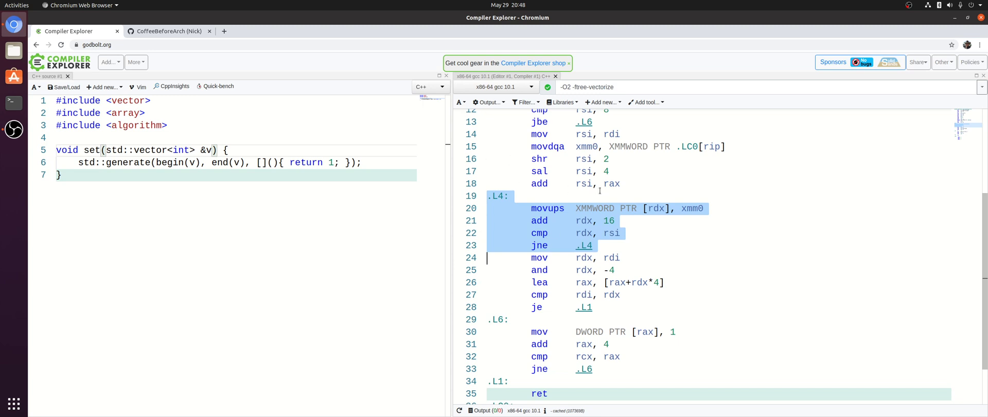
mouse_move(648, 171)
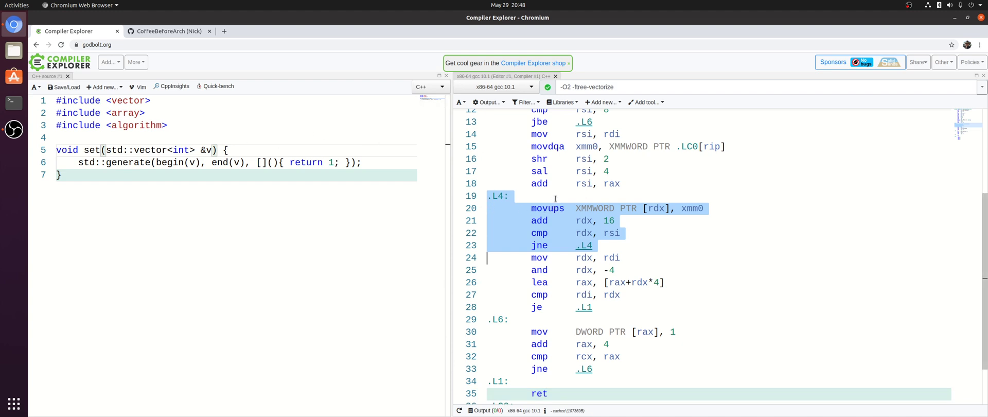
mouse_move(639, 182)
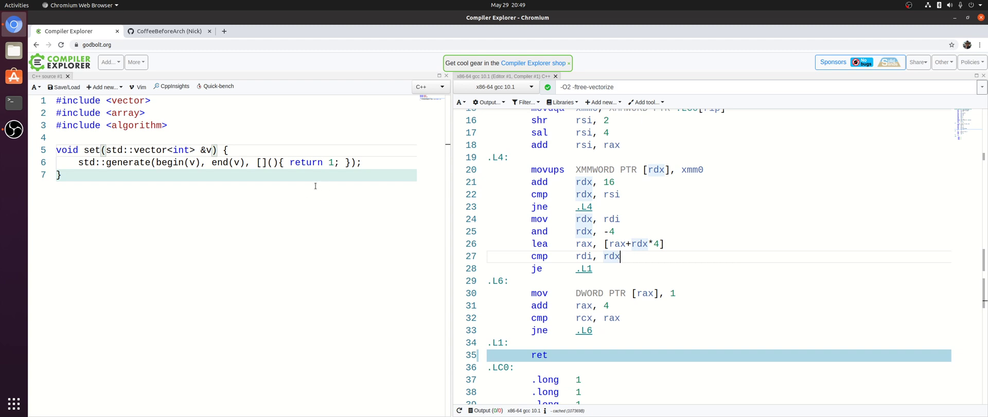
left_click(167, 31)
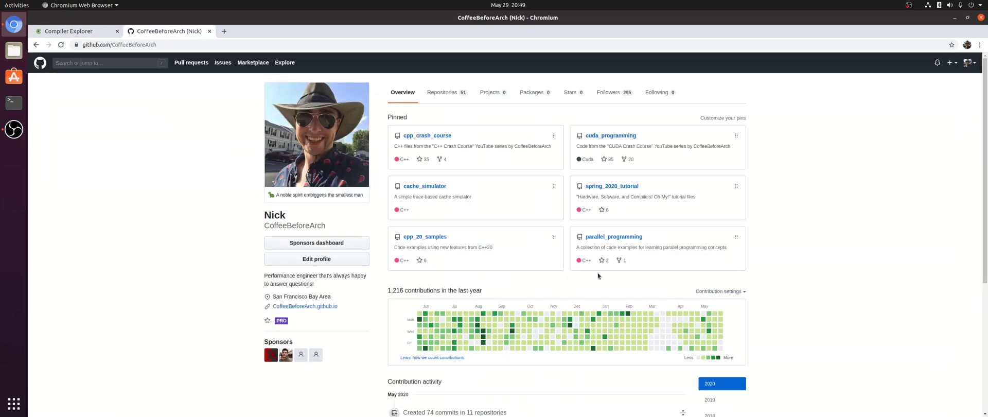
mouse_move(748, 179)
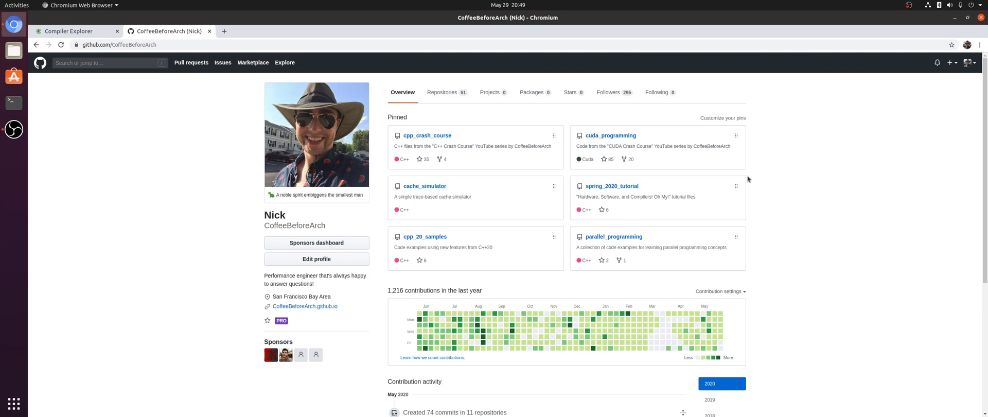
mouse_move(731, 122)
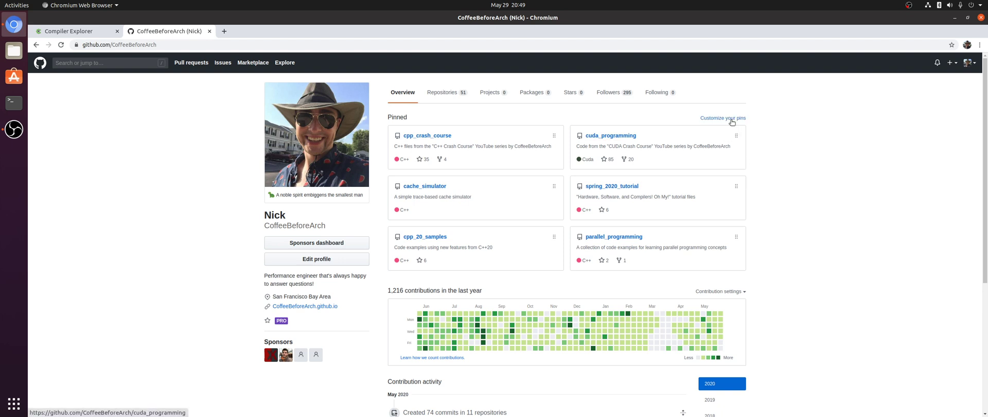
mouse_move(966, 10)
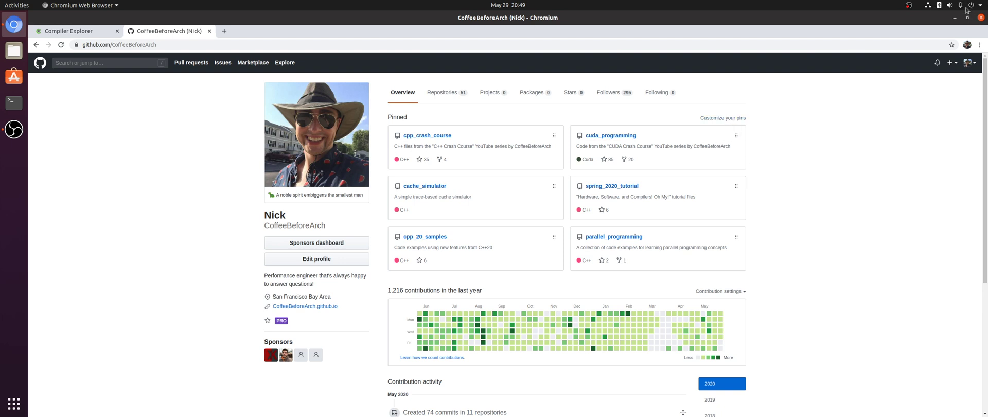